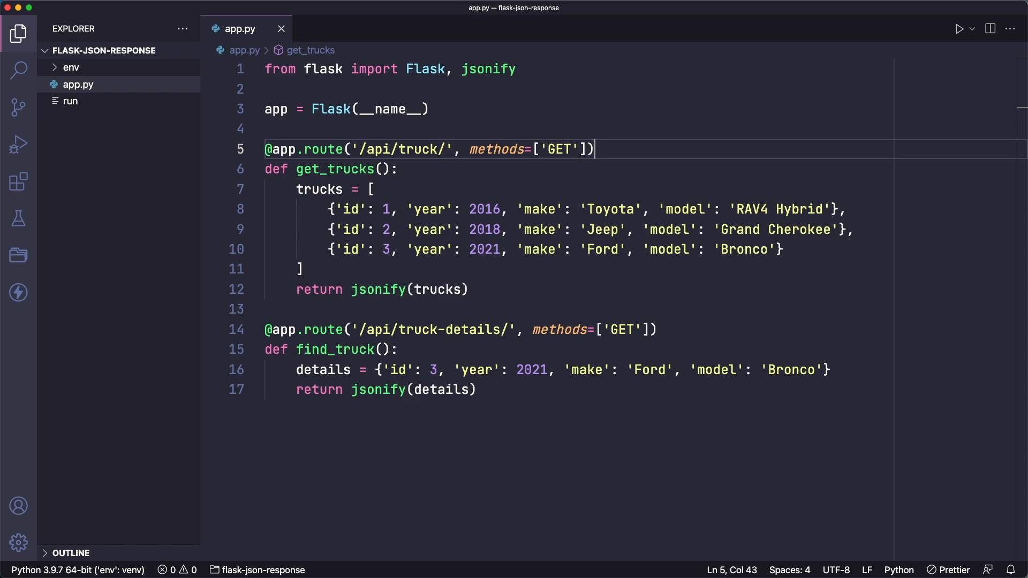
mouse_move(642, 160)
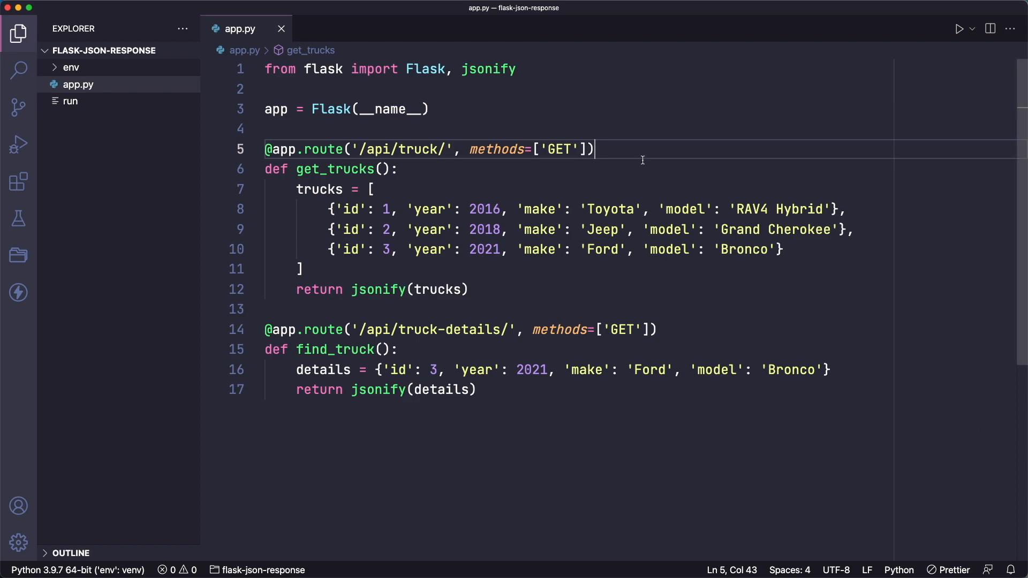
mouse_move(678, 320)
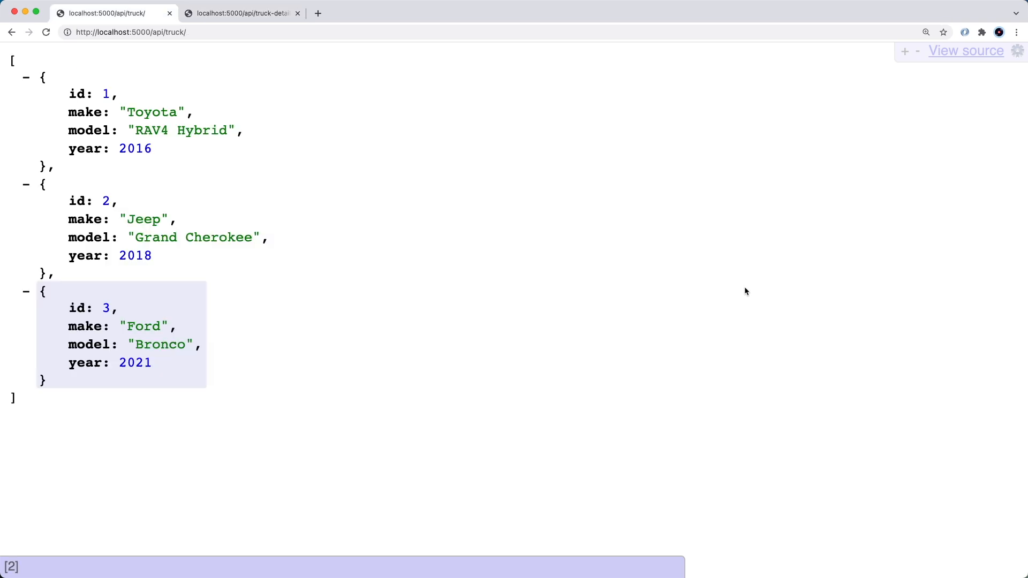
Open Chrome DevTools to see the truck API page's network requests, with truck/ returning 200.
key(F12)
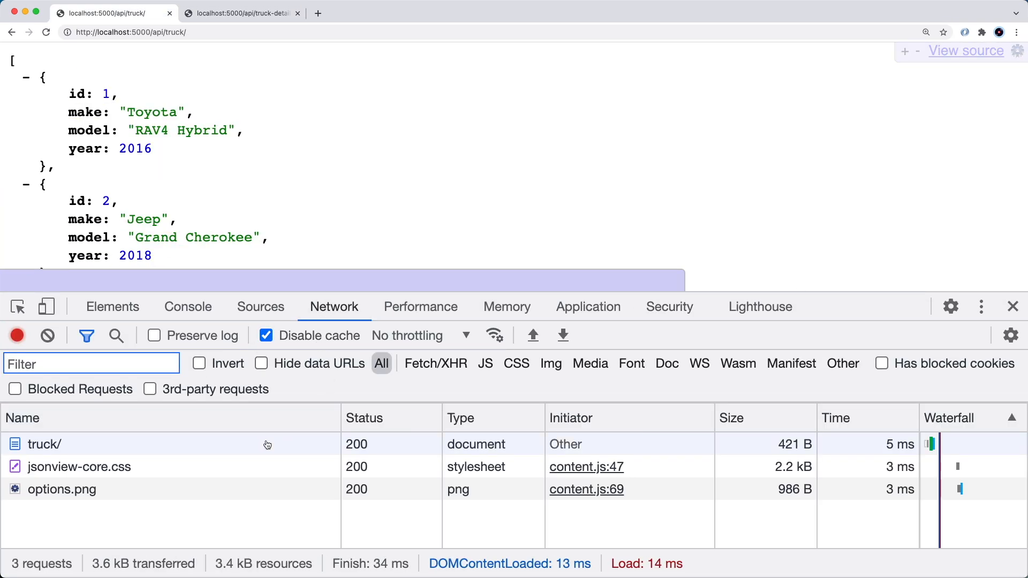
mouse_move(257, 449)
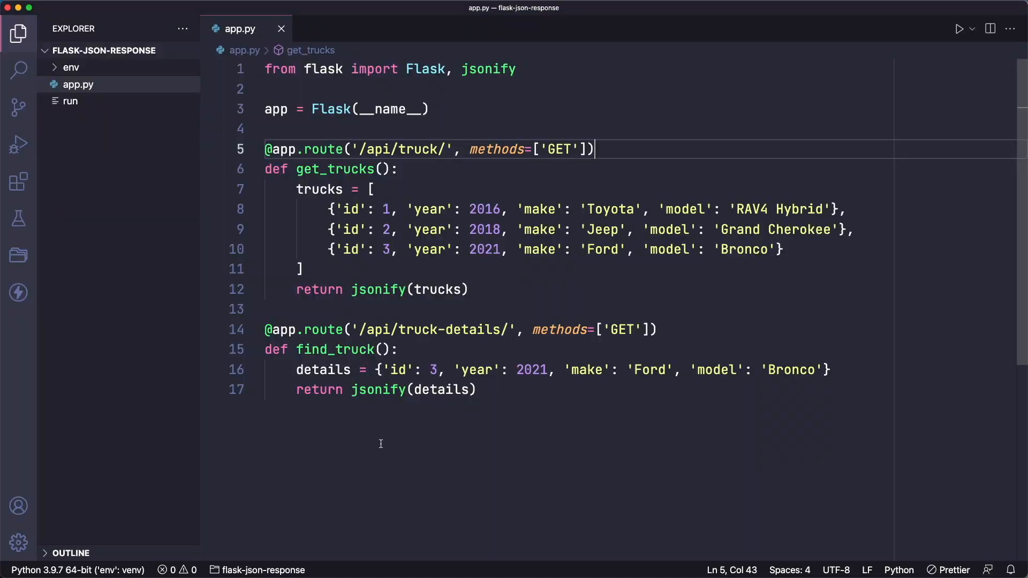
mouse_move(575, 84)
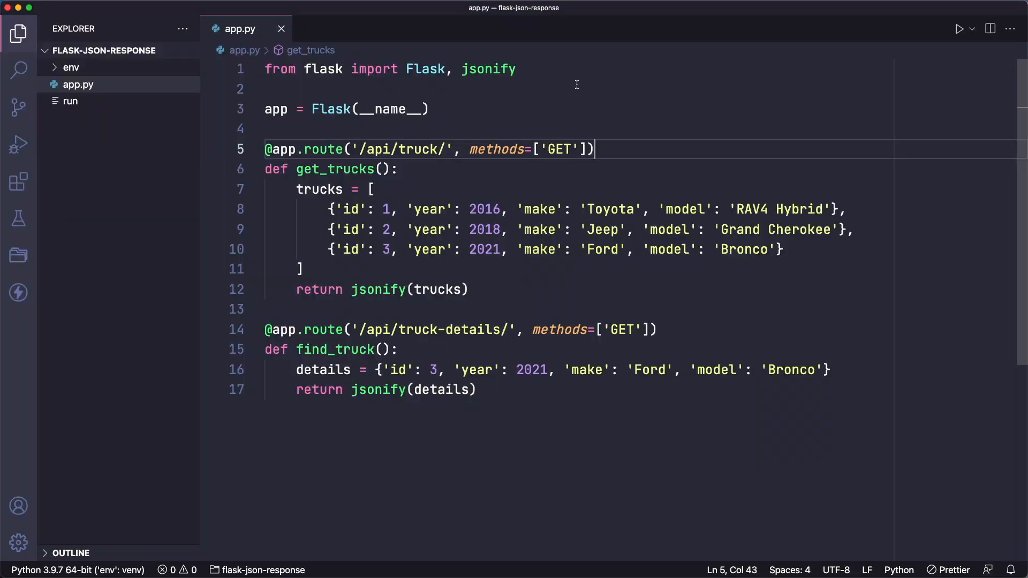
Import make_response from flask and return make_response(jsonify(trucks), 401) in get_trucks.
text(,)
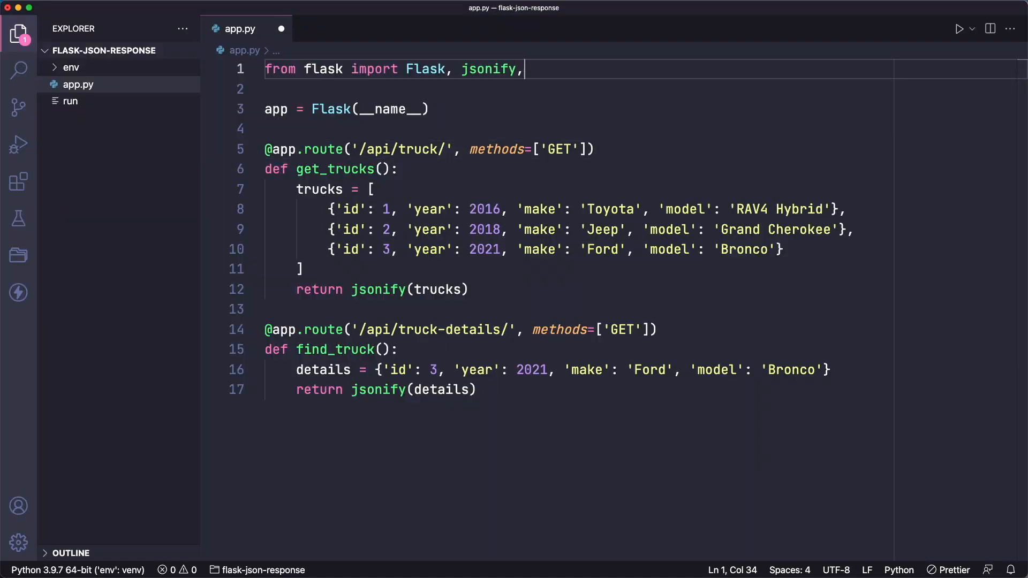
text(make_response)
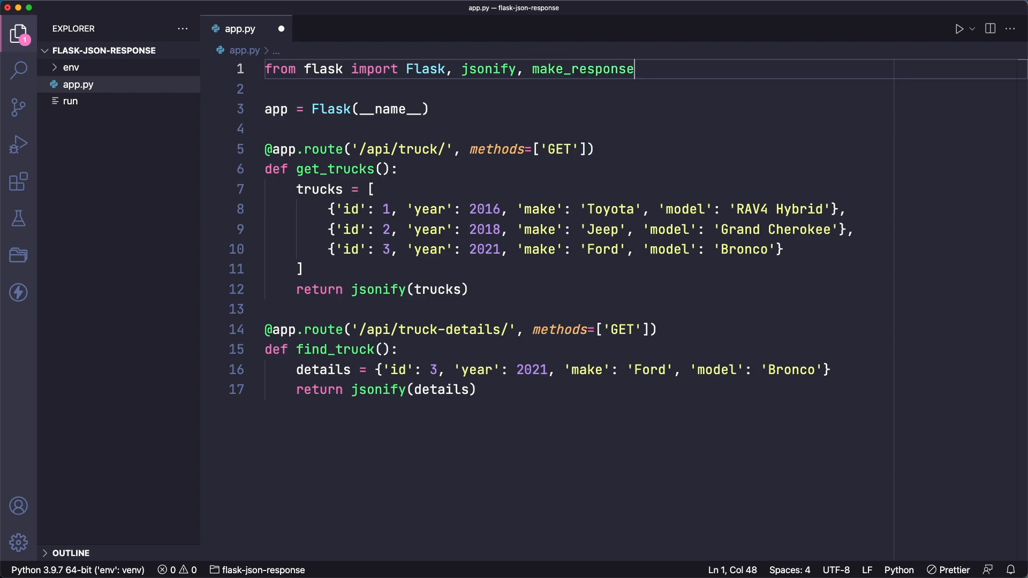
click(352, 289)
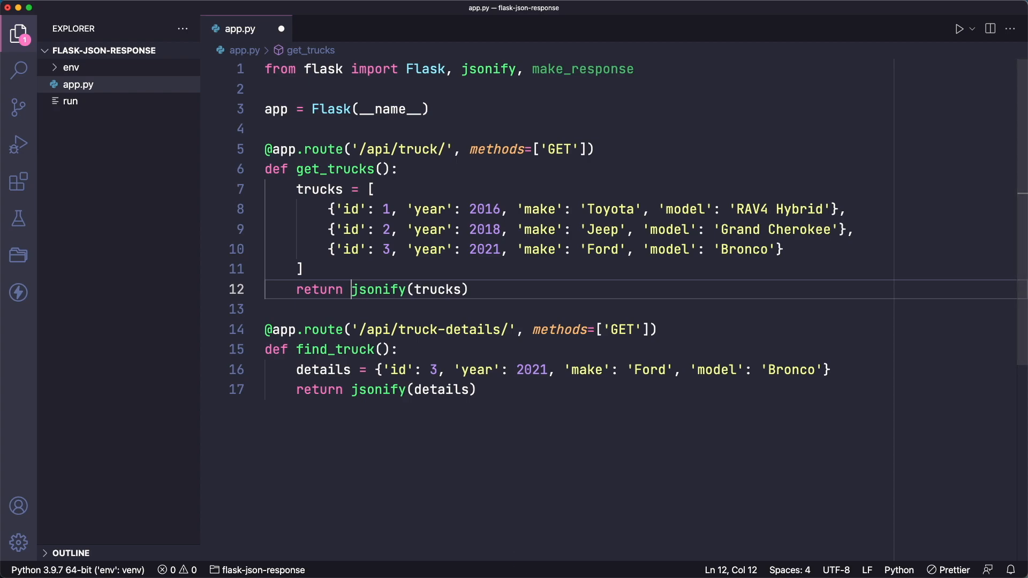
text(make_response()
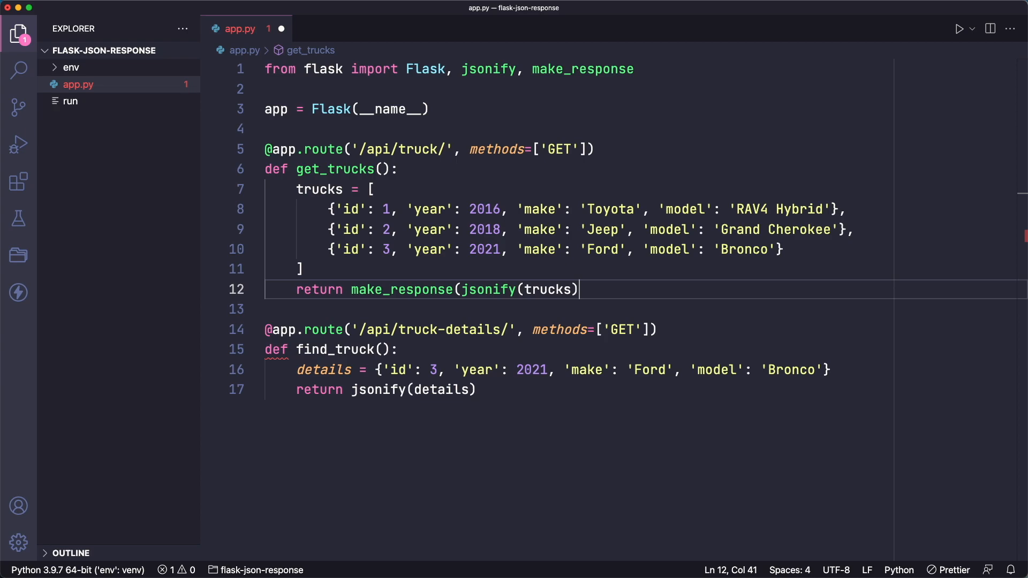
text(,)
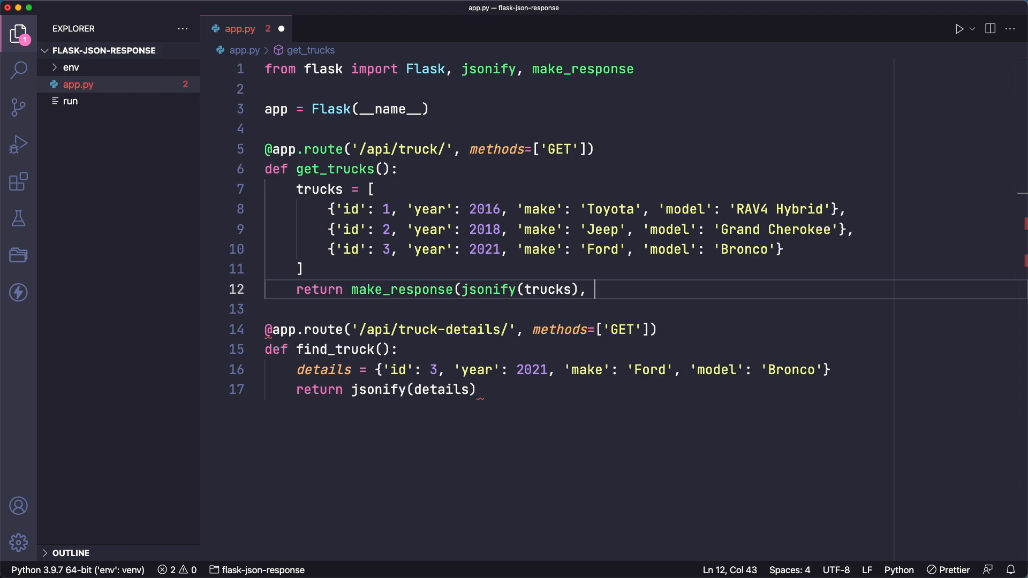
text(401))
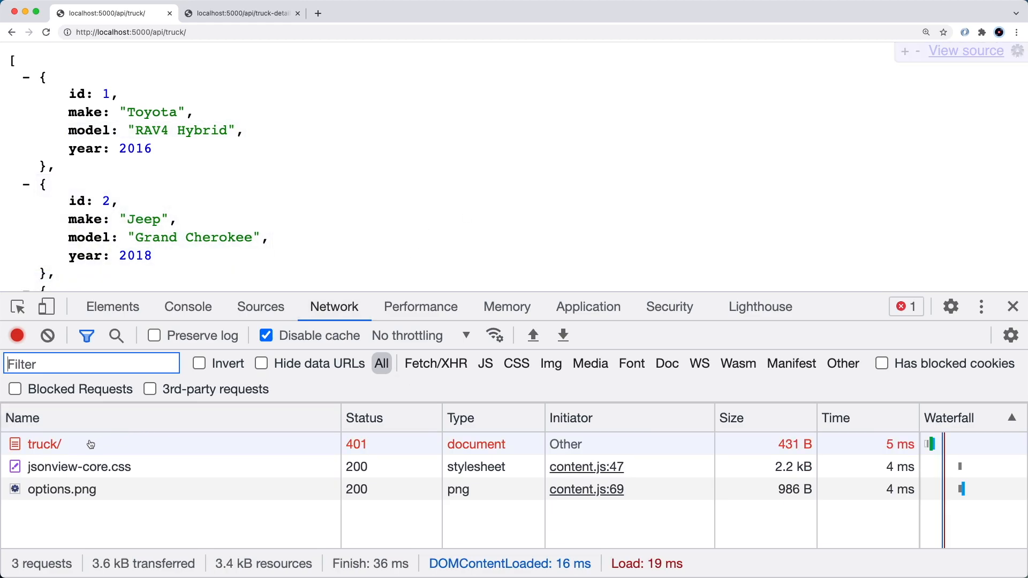
mouse_move(383, 448)
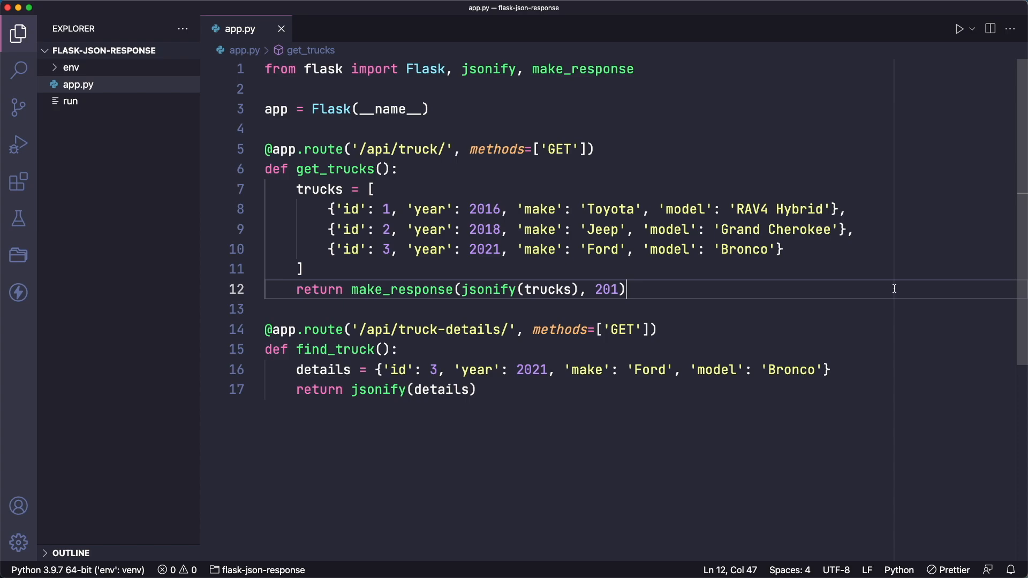
Append ', headers' to the make_response return in get_trucks.
text(, headers)
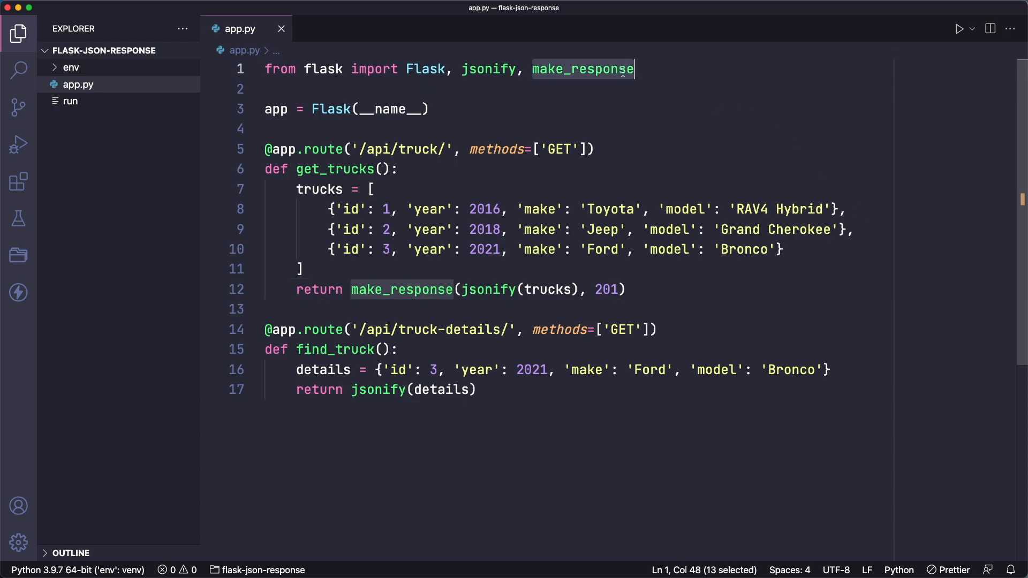
Delete make_response from the flask import and start unwrapping the jsonify(trucks) return line.
key(Backspace)
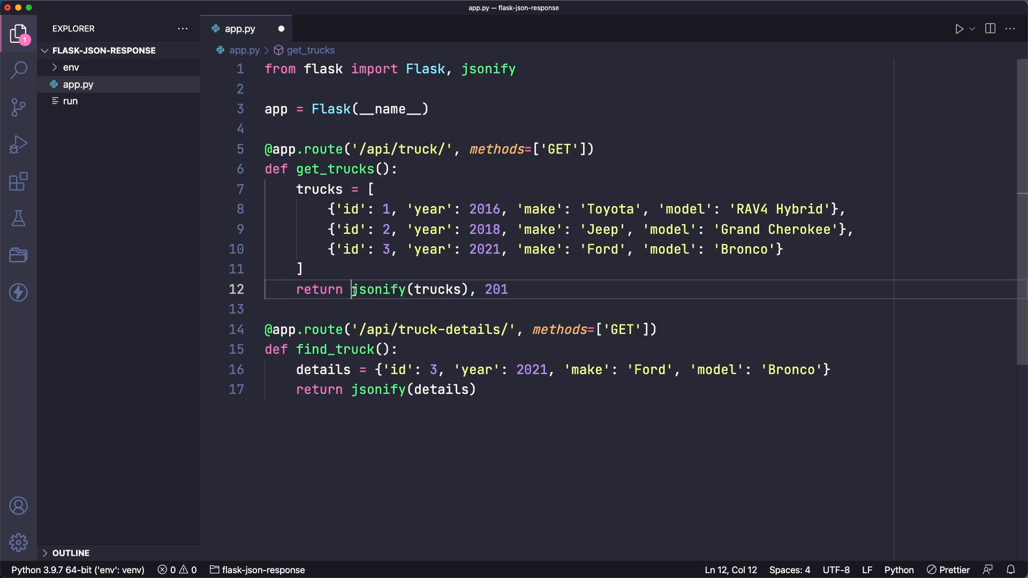
click(518, 289)
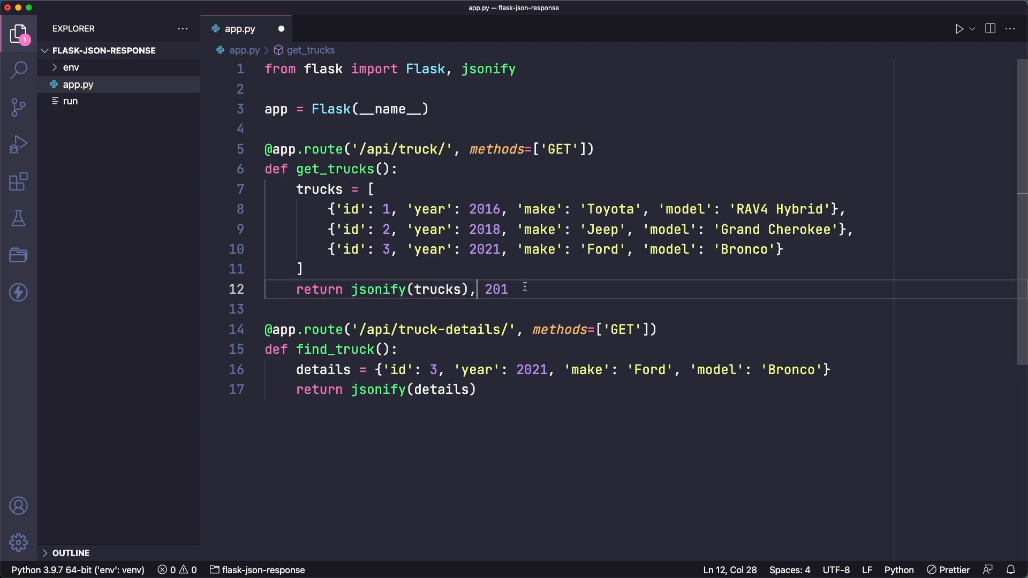